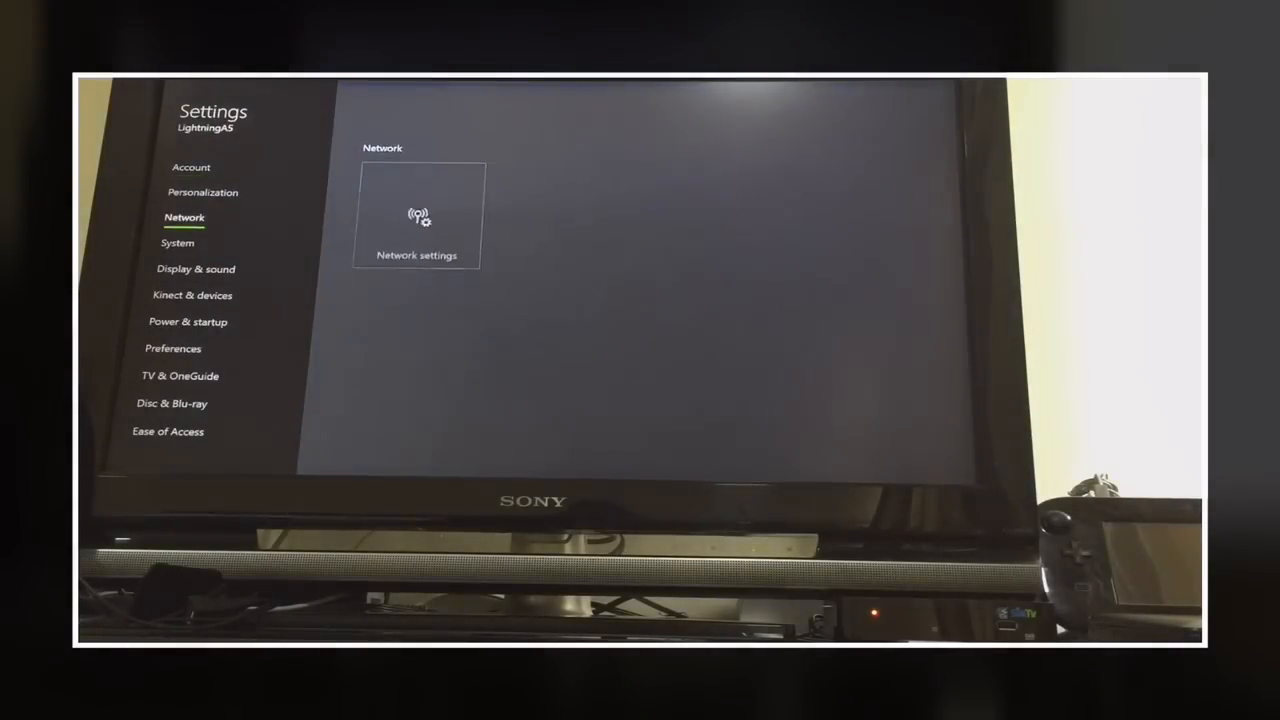
Select the Network settings tile to view current network status and NAT type.
{"action": "left_click", "coordinate": [417, 215]}
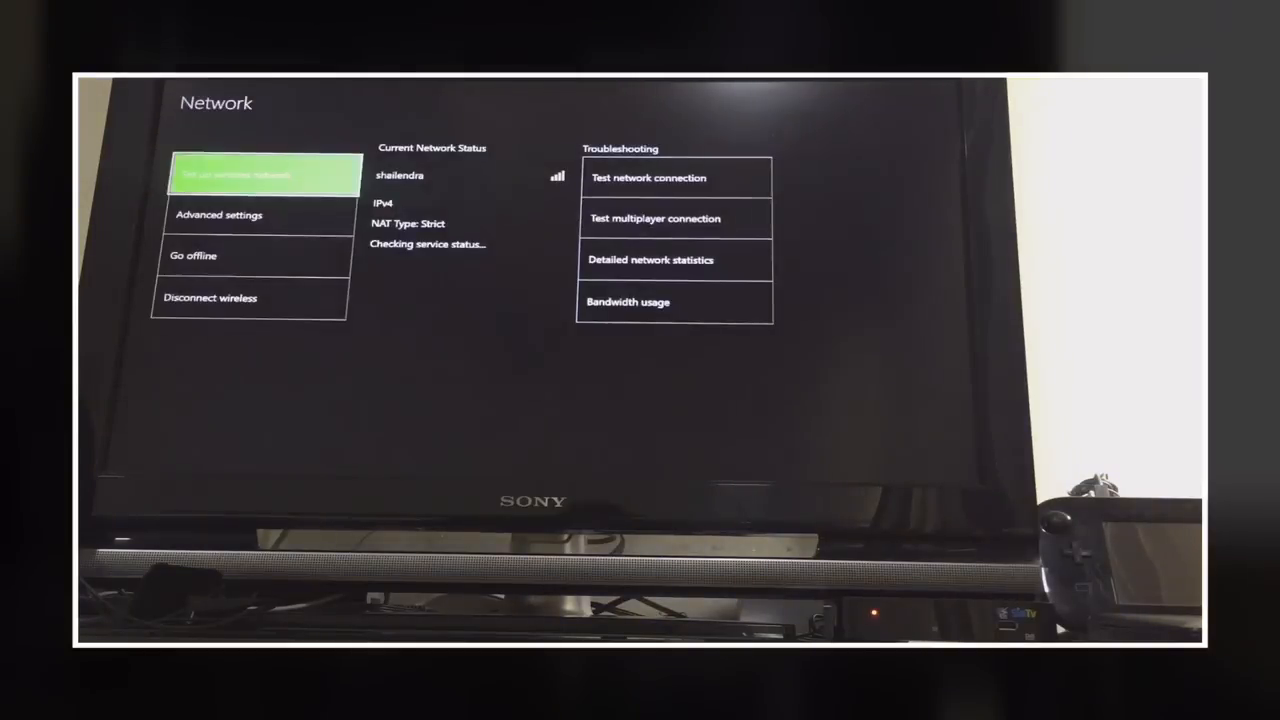